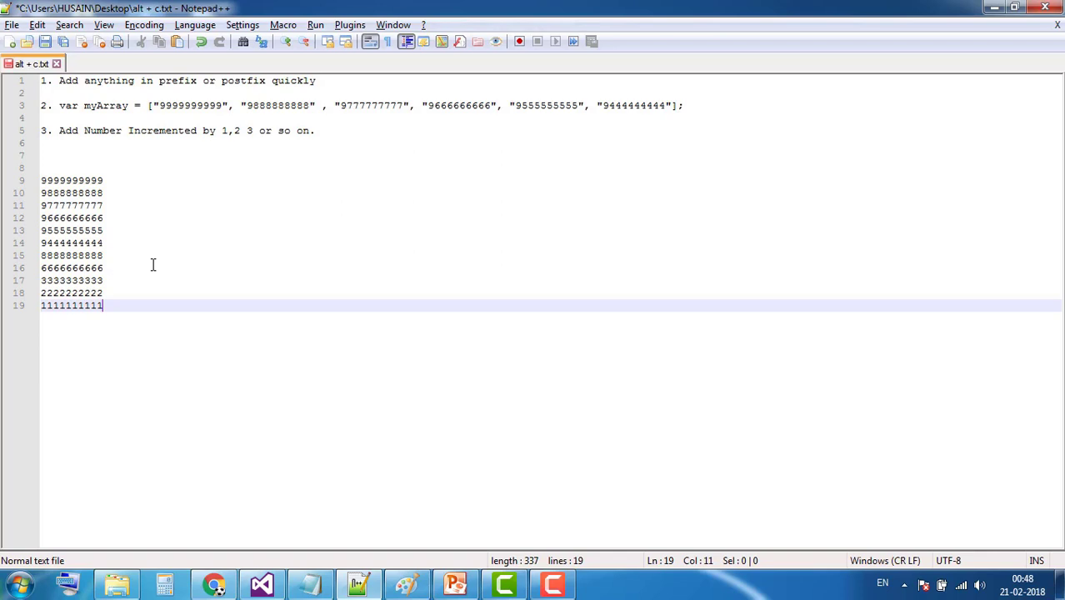
mouse_move(129, 147)
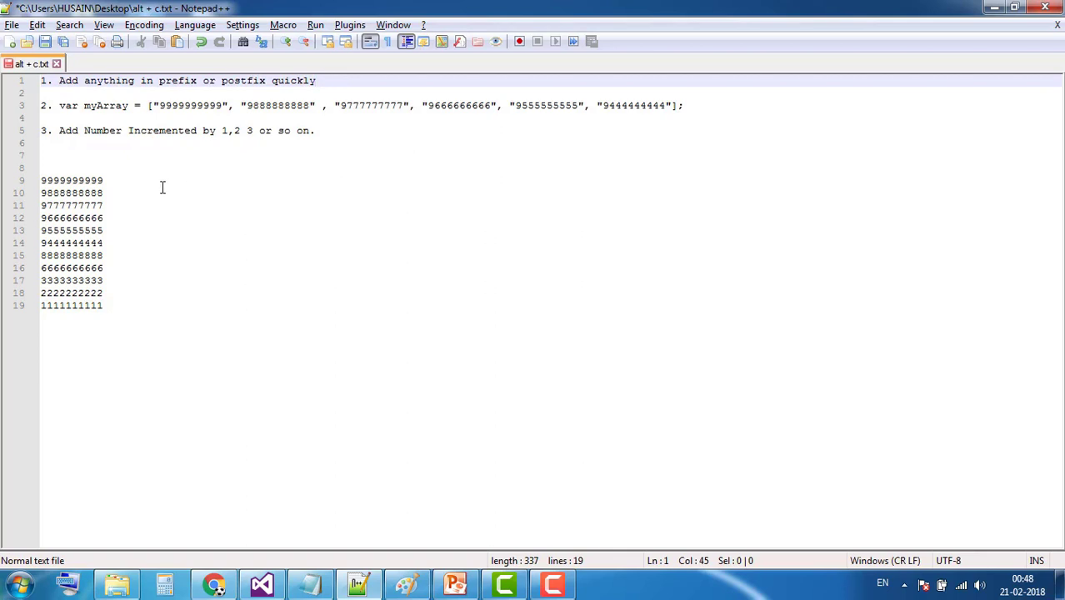
Step: Insert the text '1' at the start of each number on lines 9–19 via Column Editor
left_click(357, 105)
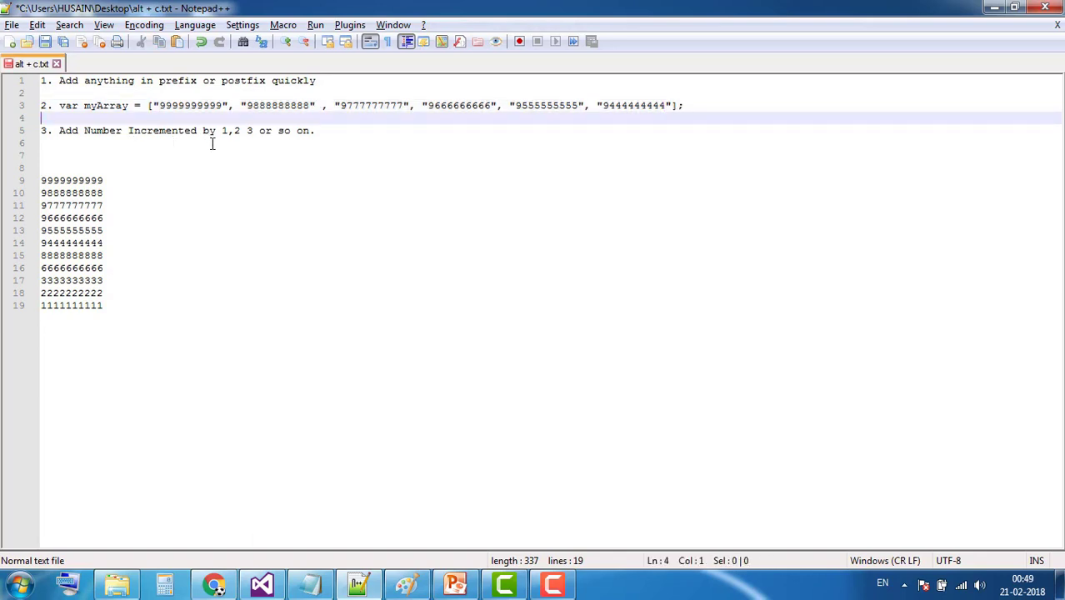
mouse_move(270, 138)
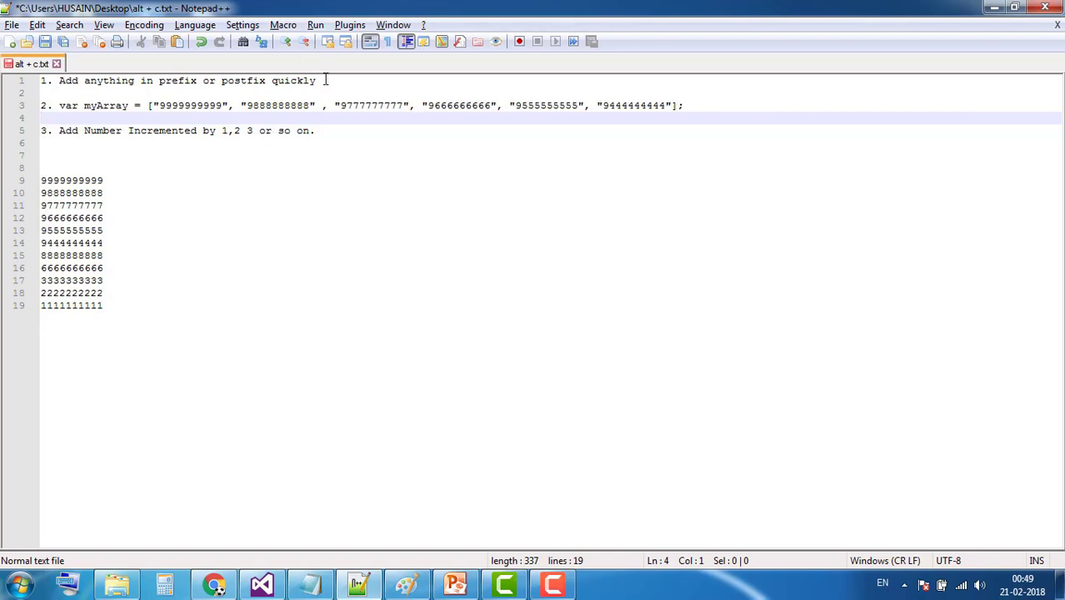
left_click(103, 193)
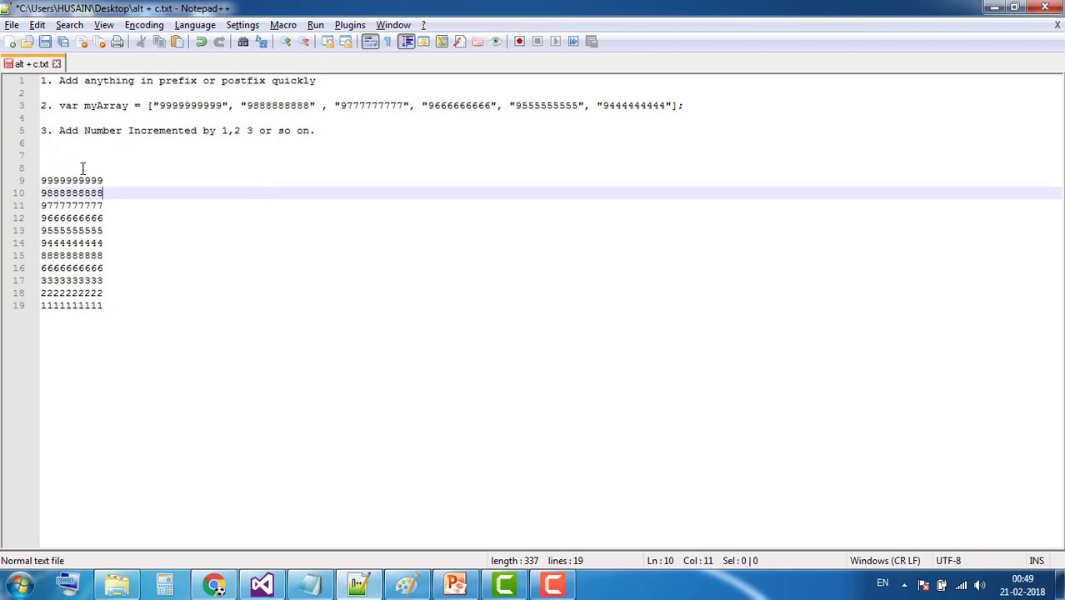
left_click(104, 180)
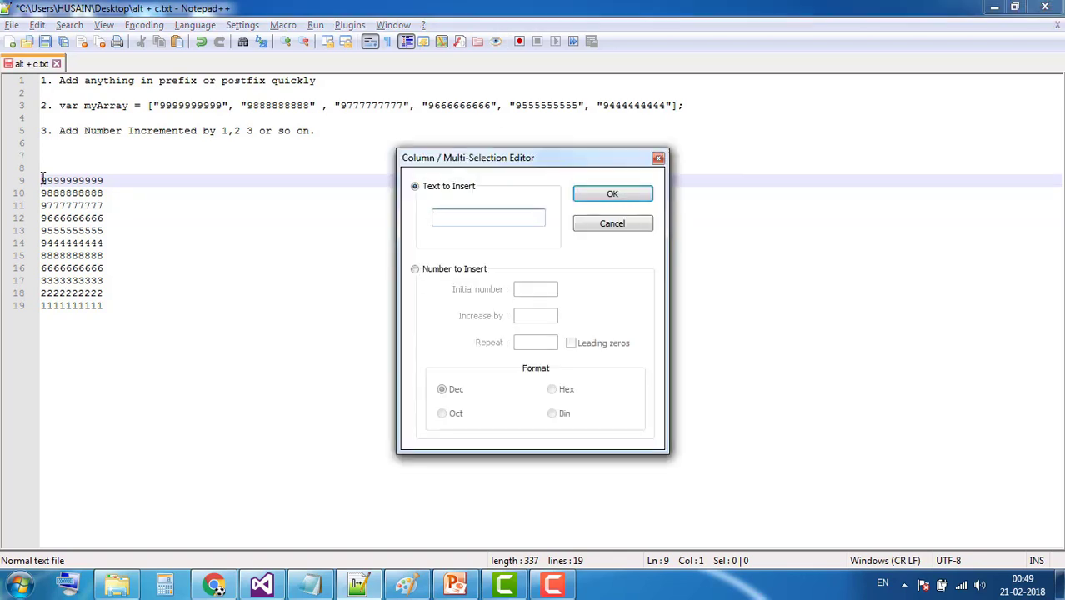
left_click(488, 217)
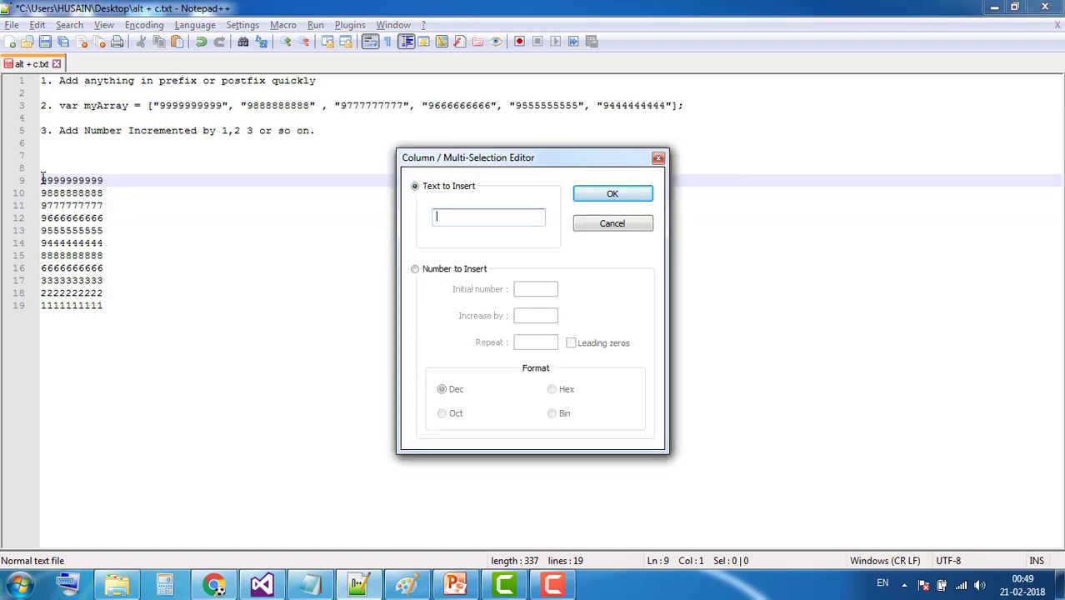
type("1")
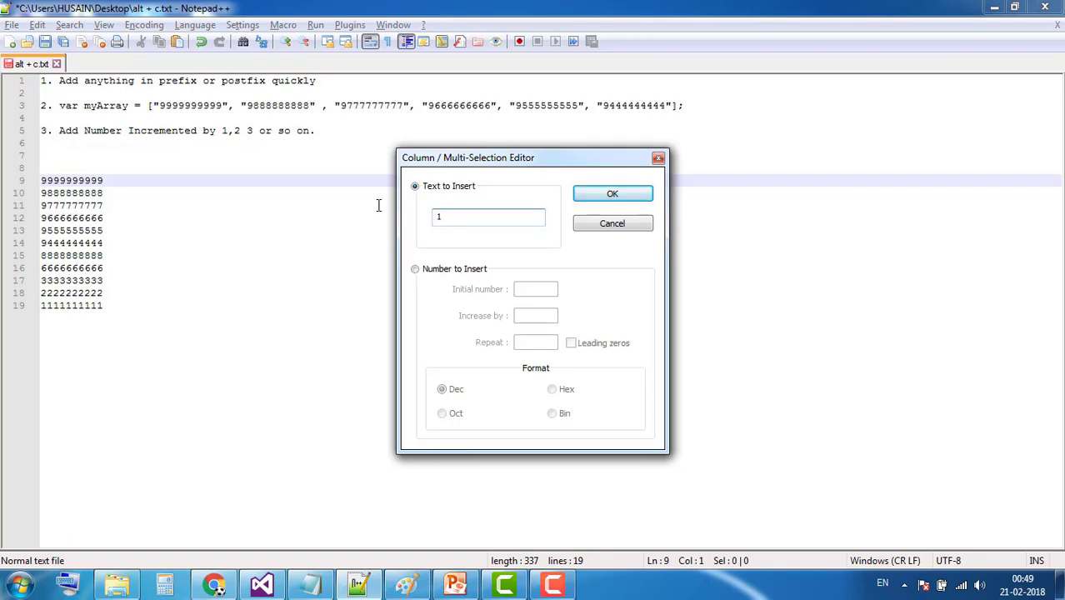
mouse_move(612, 193)
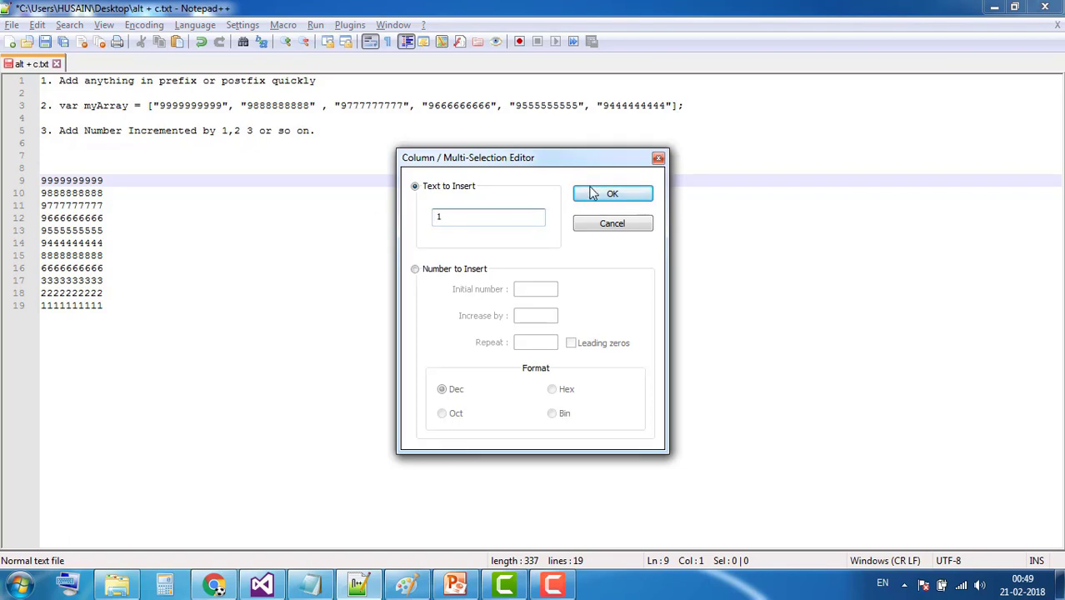
left_click(612, 193)
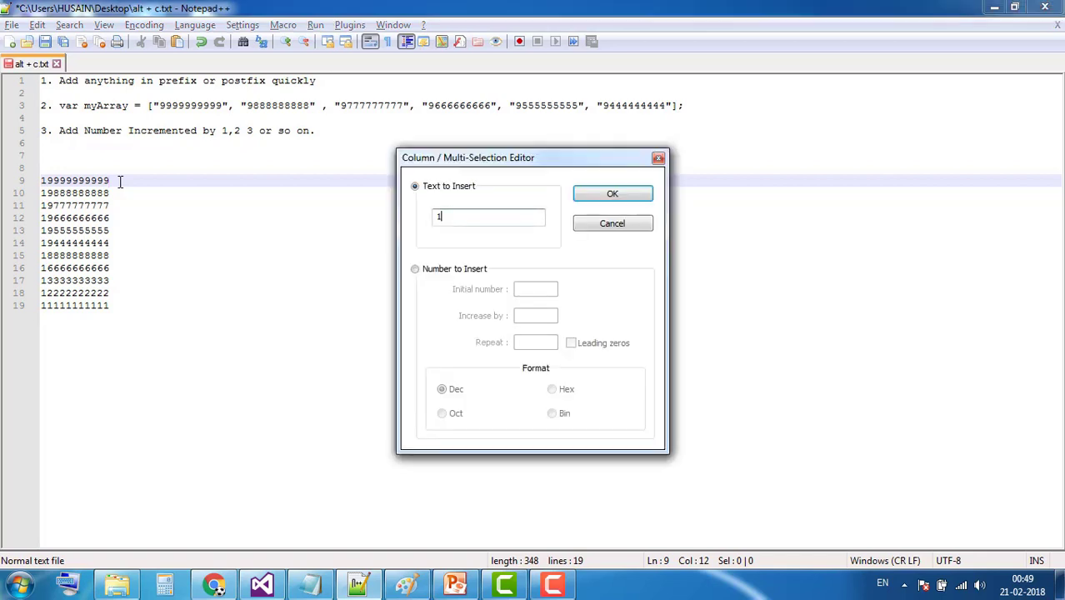
Step: Replace the insert text with 'a' and append it after every number
key("Backspace")
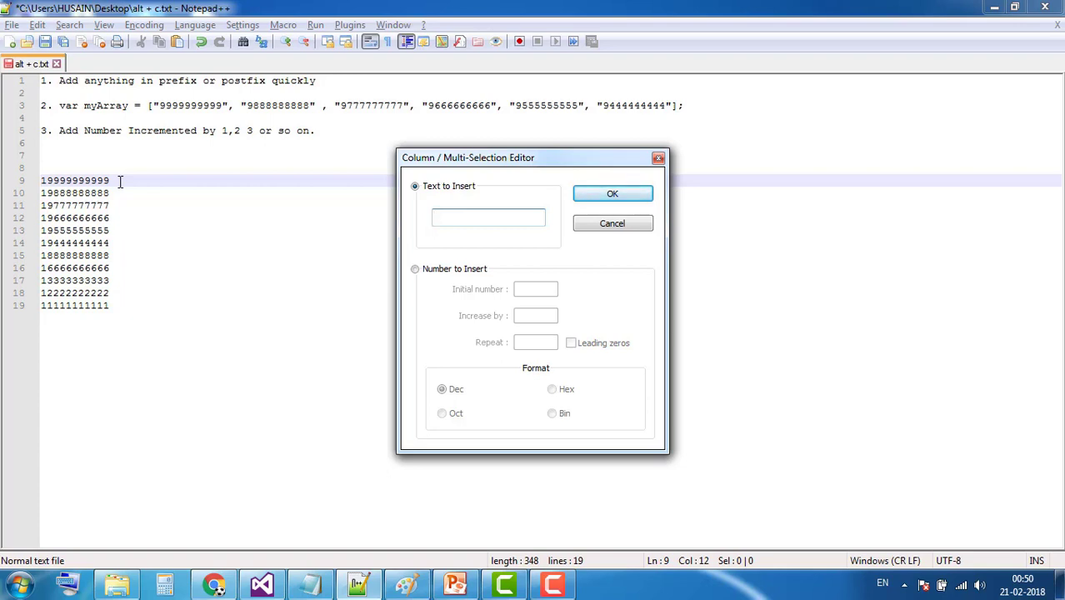
type("a")
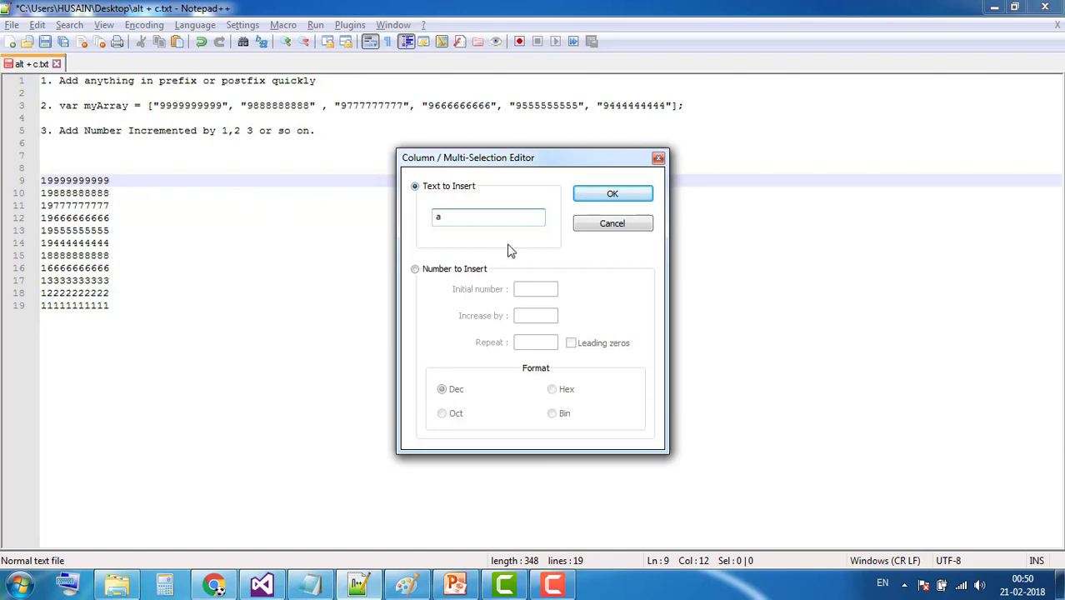
left_click(612, 194)
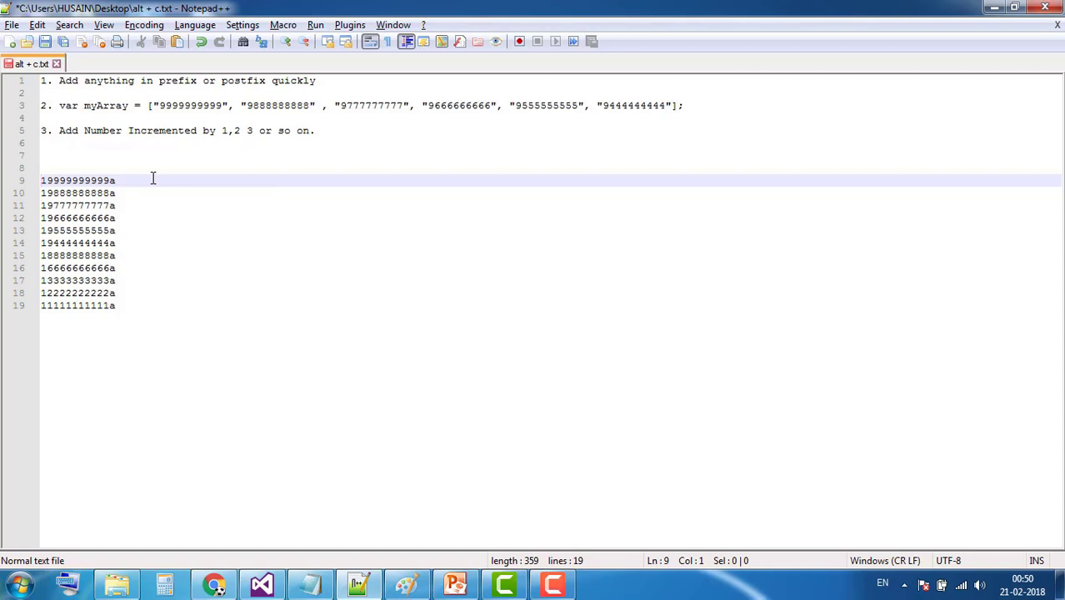
mouse_move(129, 180)
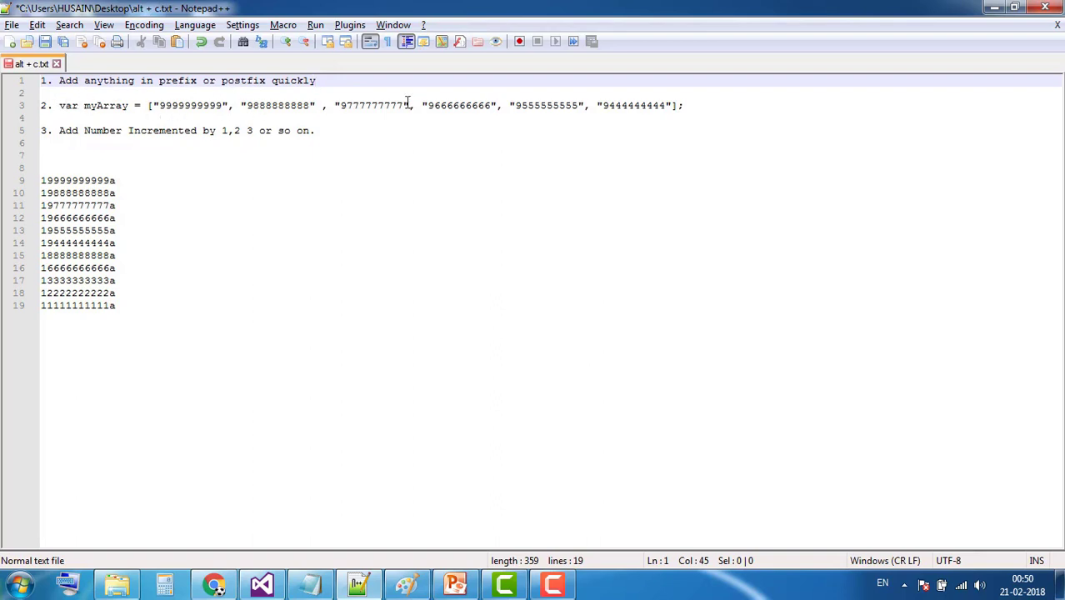
Step: Undo the 1/a additions, then add a leading quote and trailing '",' to each number
left_click(295, 205)
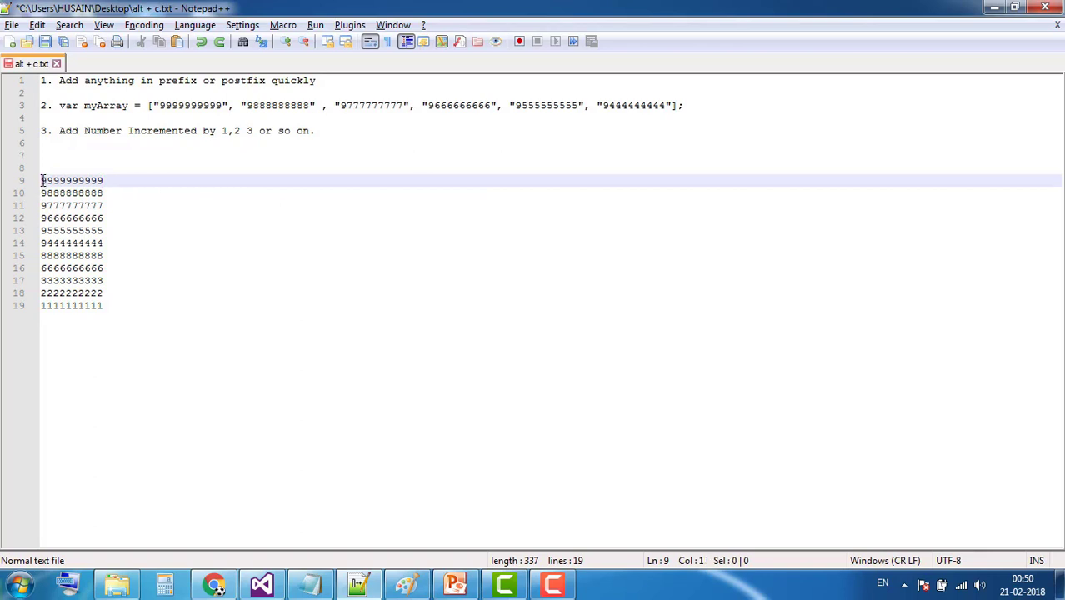
type("a")
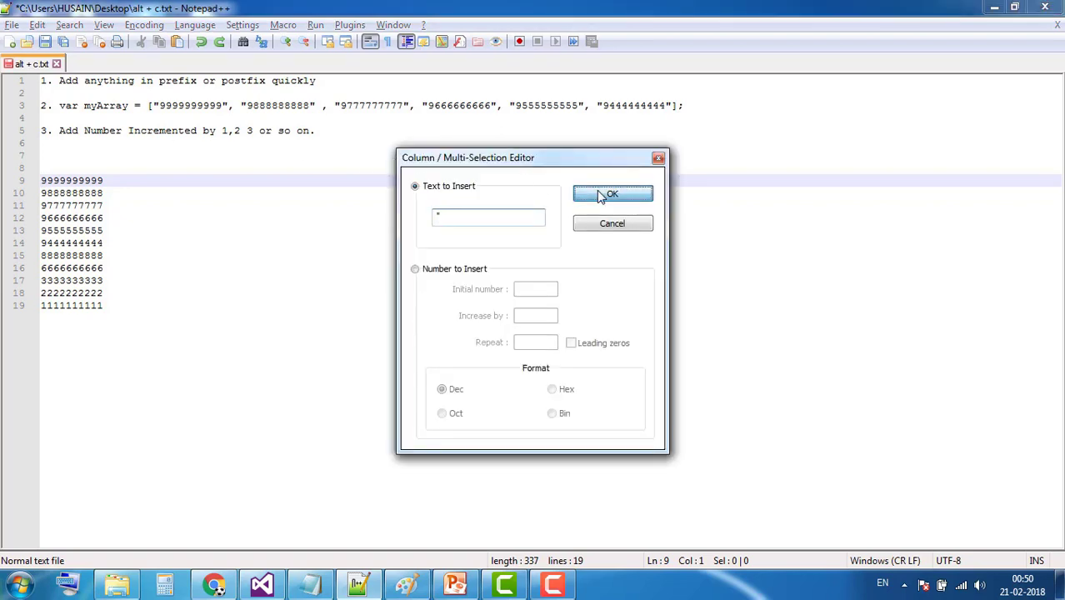
left_click(612, 193)
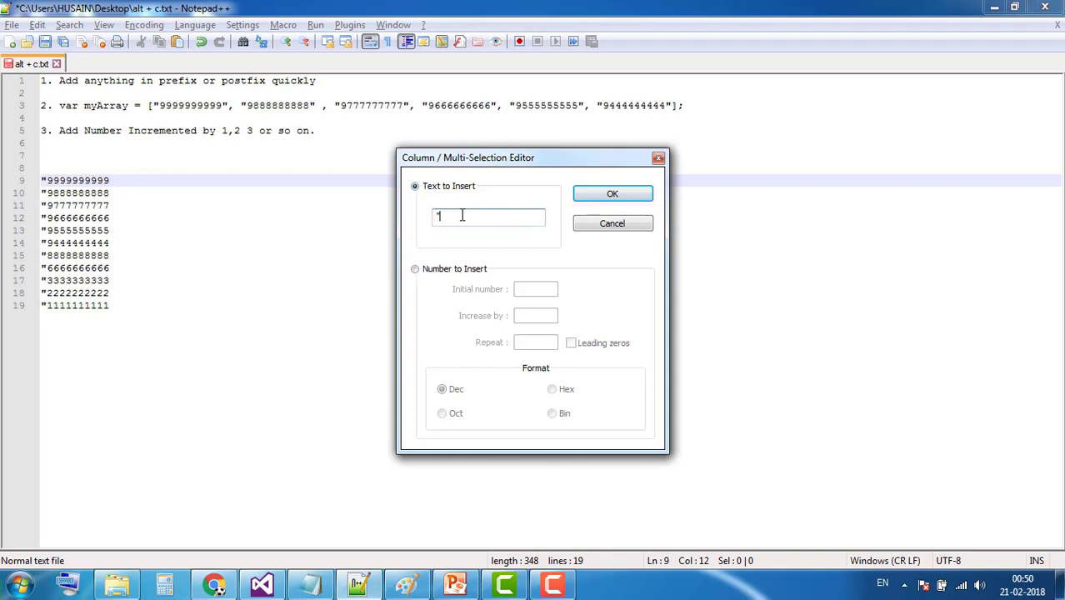
type("\",")
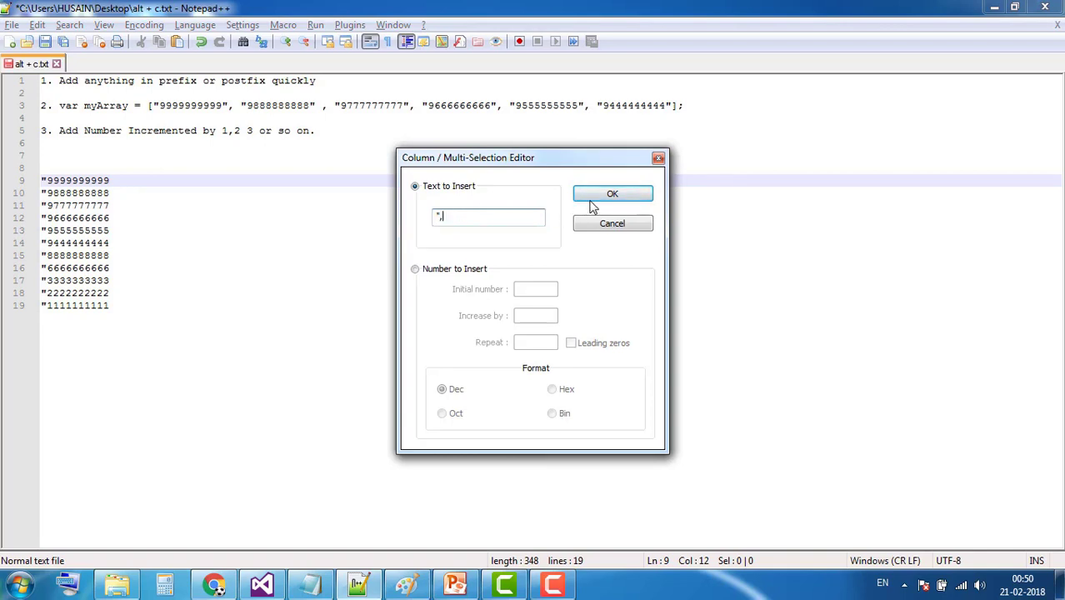
left_click(612, 193)
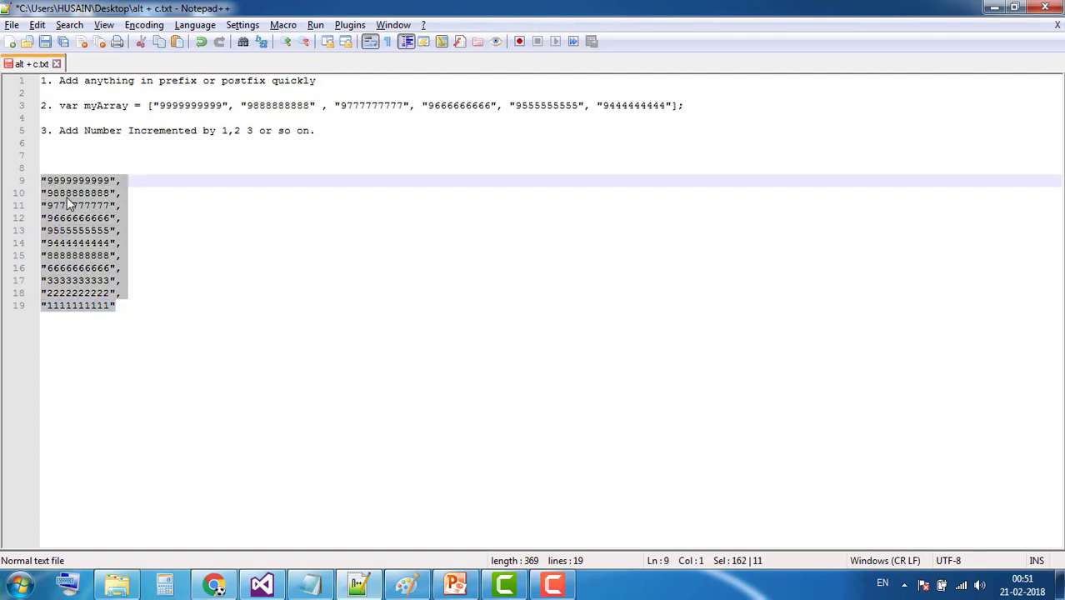
Step: Copy the quoted, comma-separated number lines 9–19 to the clipboard
right_click(75, 206)
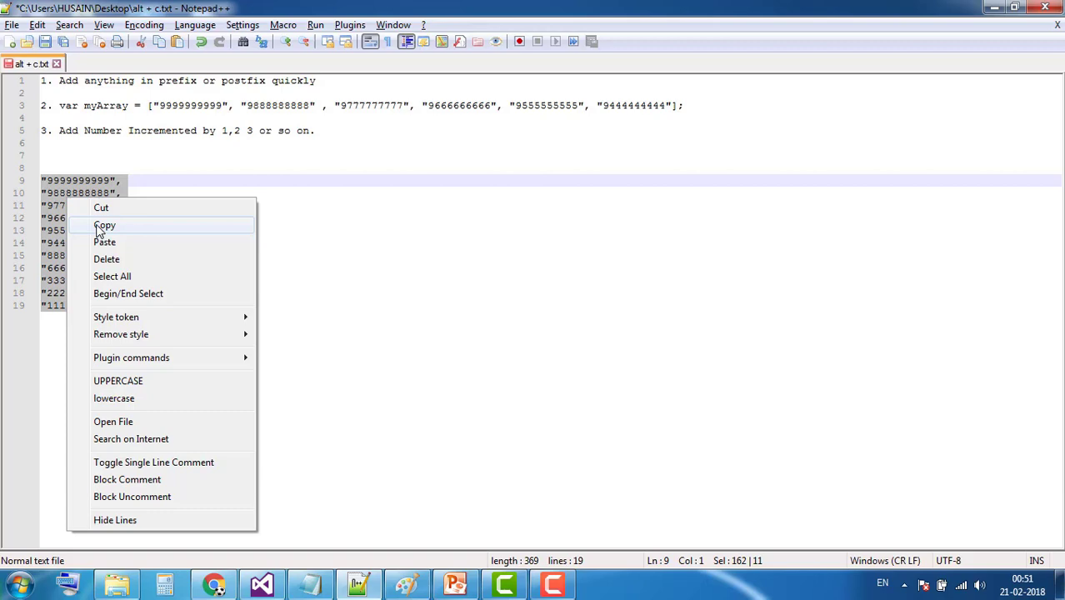
left_click(105, 225)
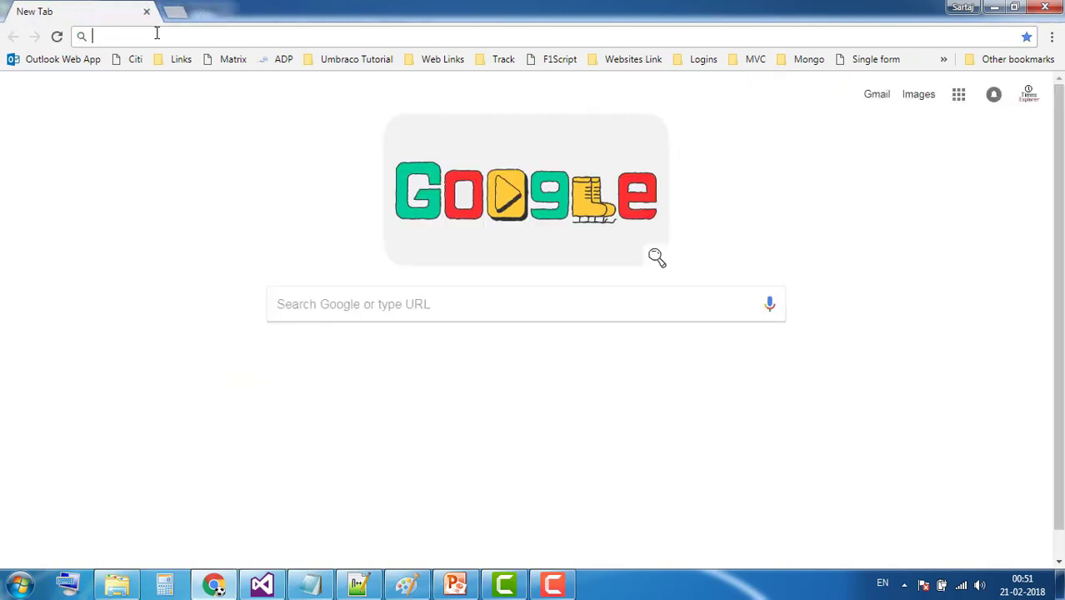
Step: Paste the quoted numbers into Chrome's address bar, copy the joined line, and return to Notepad++
type("\"9999999999\",\"9888888888\",\"9777777777\",\"9666666666\",\"9555555555\",\"9444444444\",\"8888888888\",\"6666666666\",\"3333333333\",\"2222222222\",\"1111111111\"")
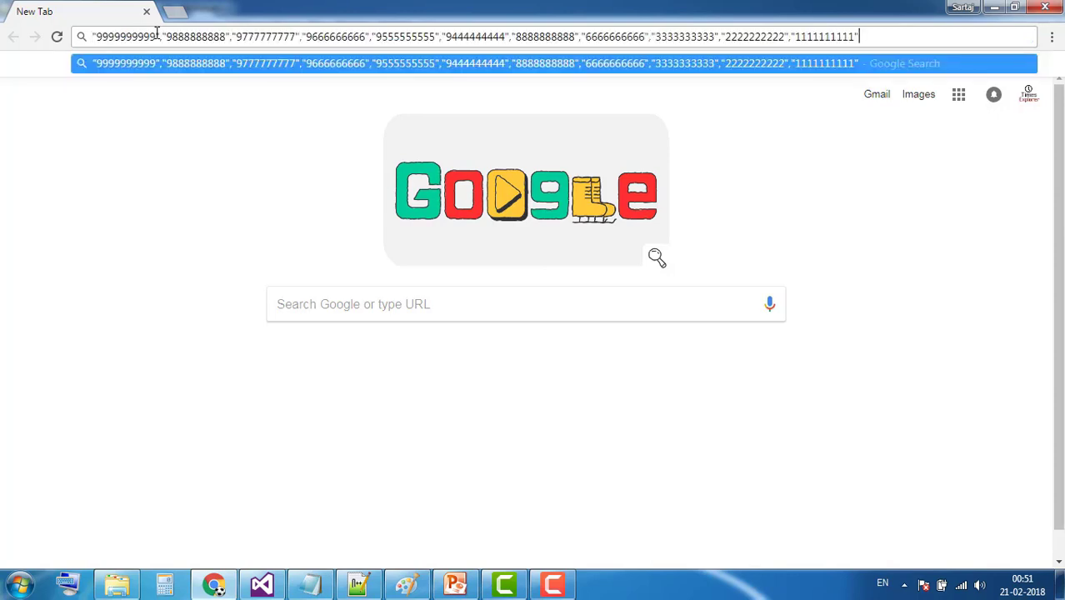
right_click(150, 37)
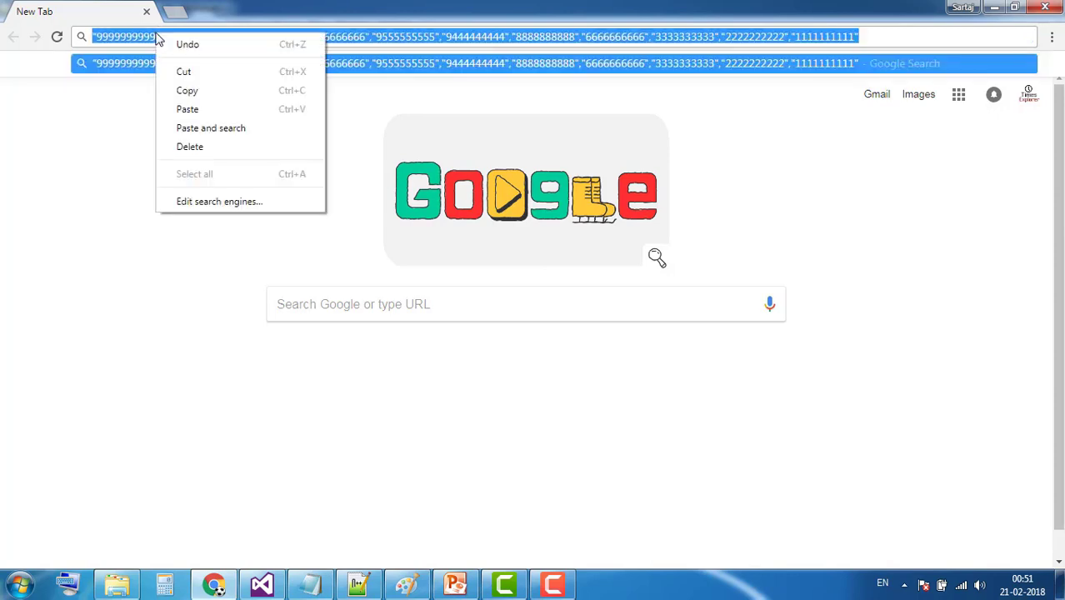
left_click(348, 395)
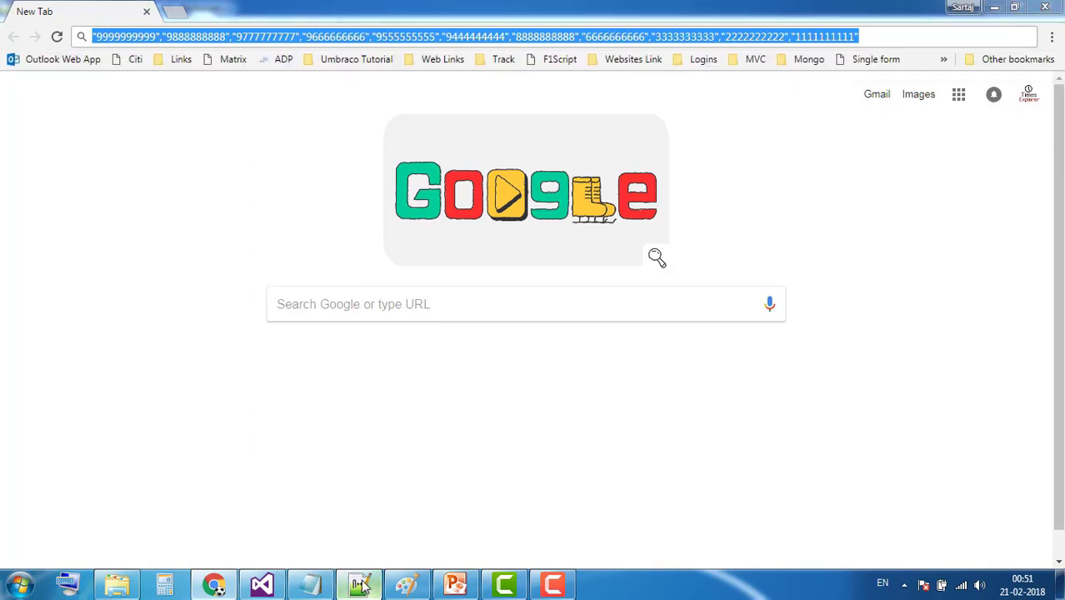
left_click(359, 584)
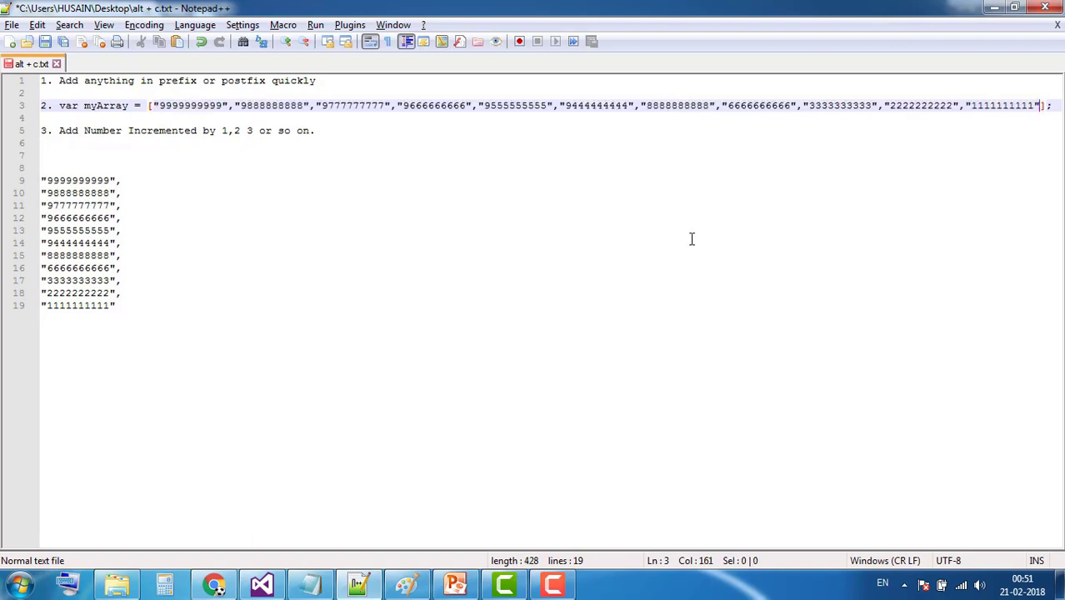
mouse_move(386, 268)
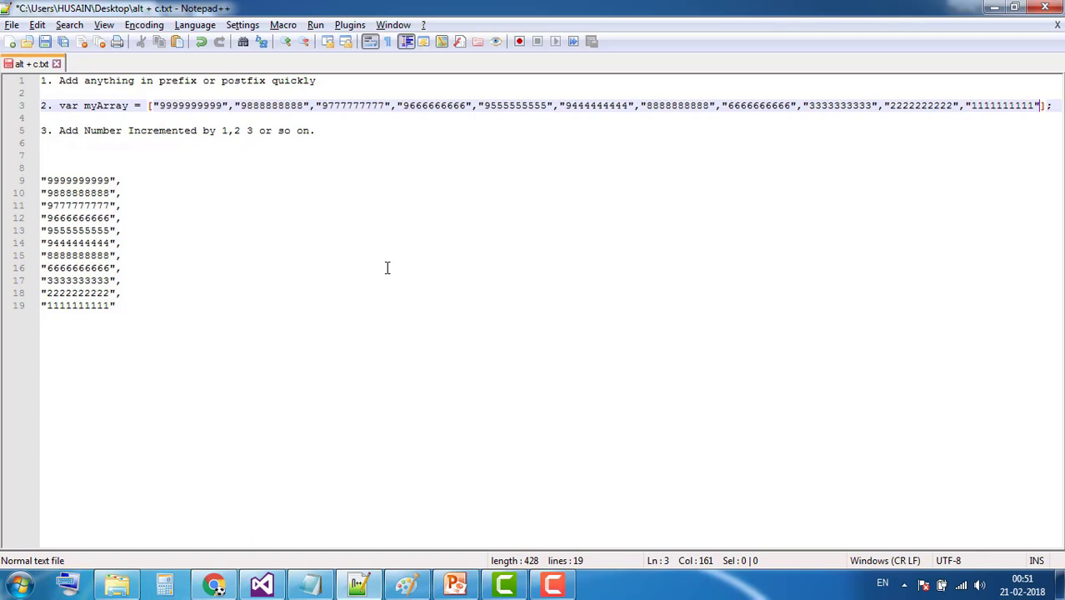
mouse_move(175, 212)
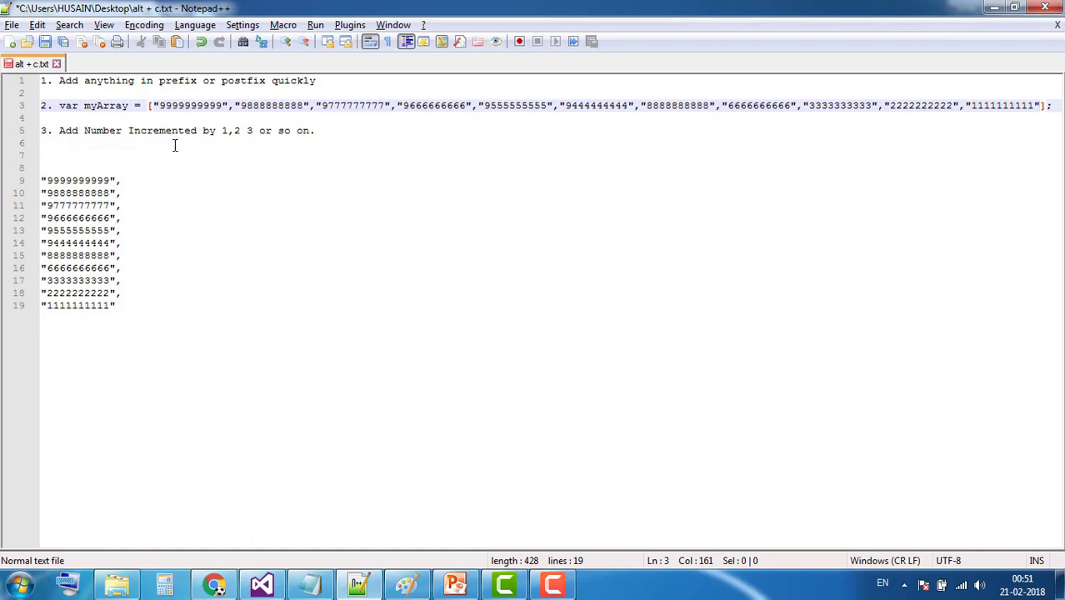
mouse_move(239, 145)
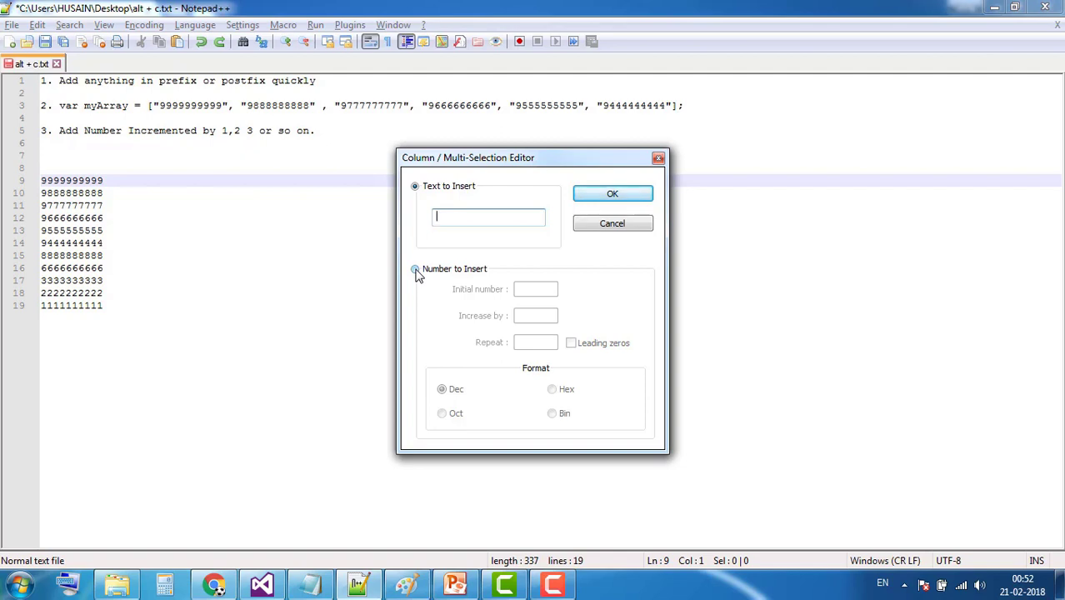
Step: Insert incrementing number prefixes starting at 1, increasing by 1, on lines 9–19
left_click(415, 268)
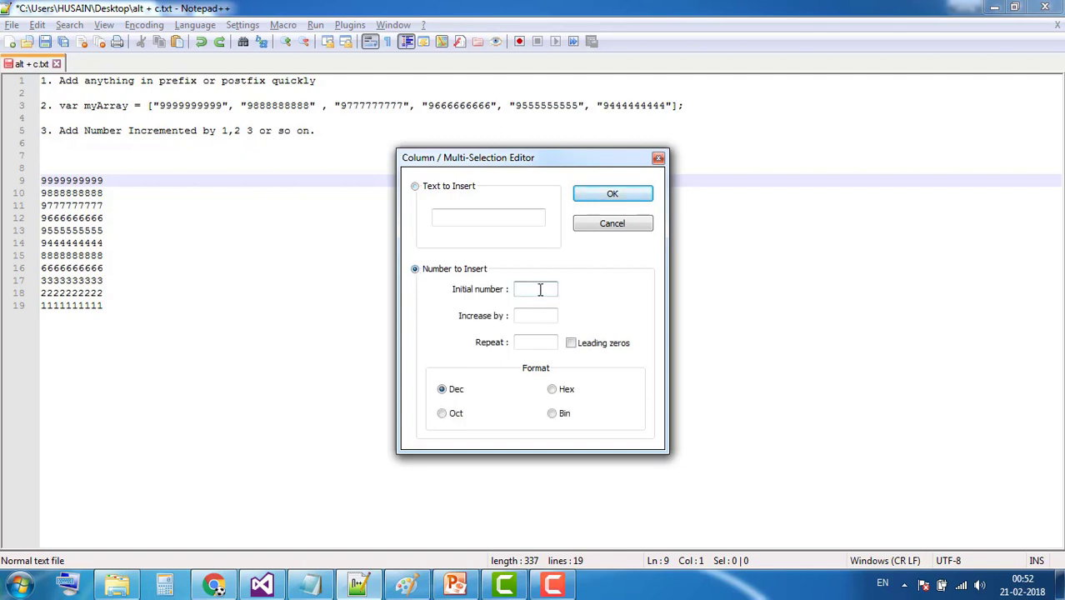
type("1")
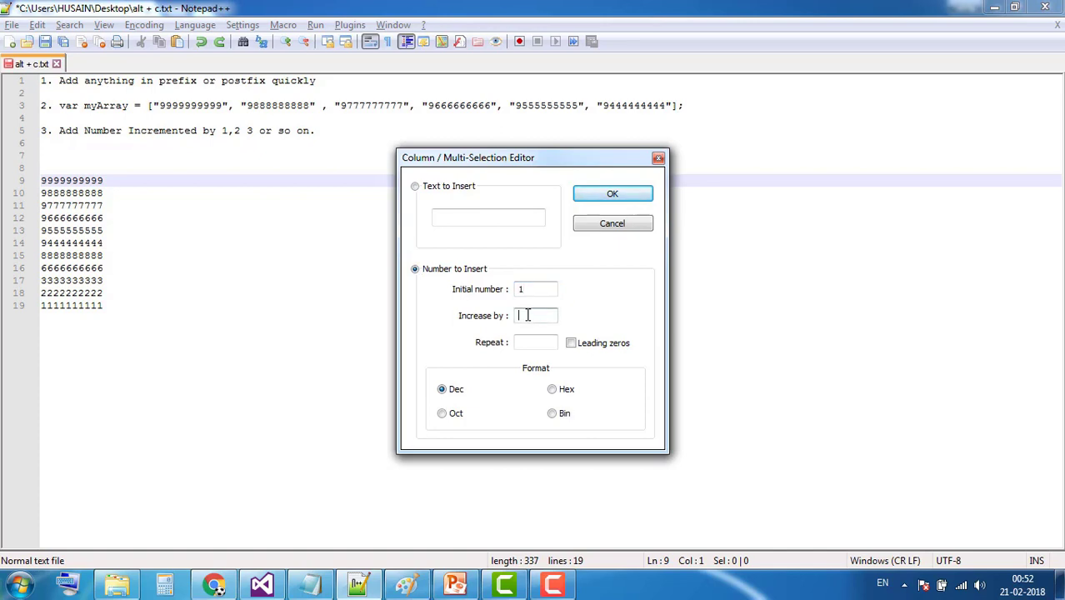
type("1")
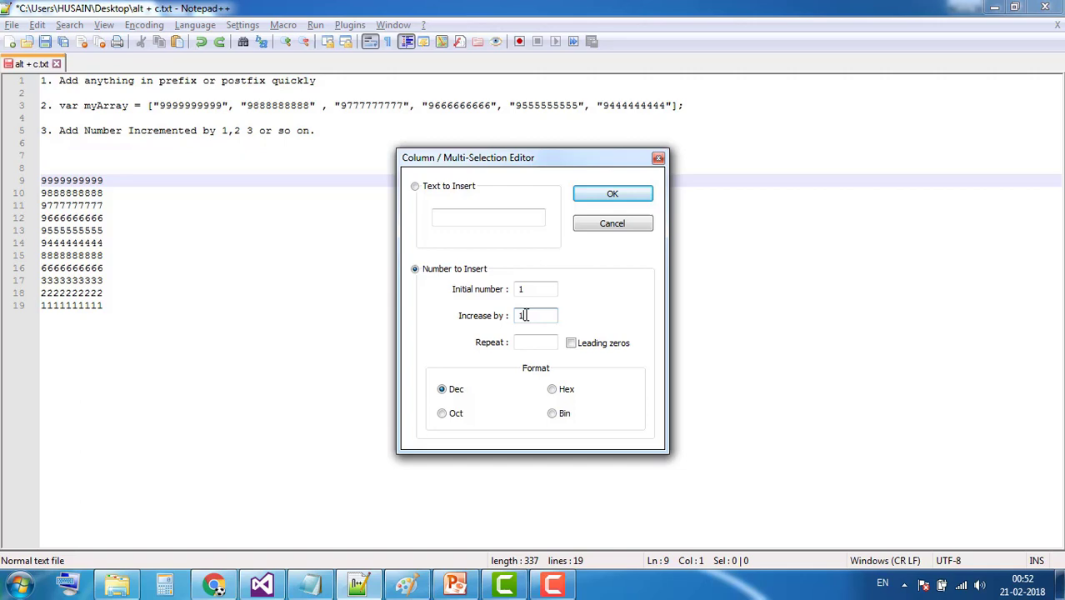
type("3")
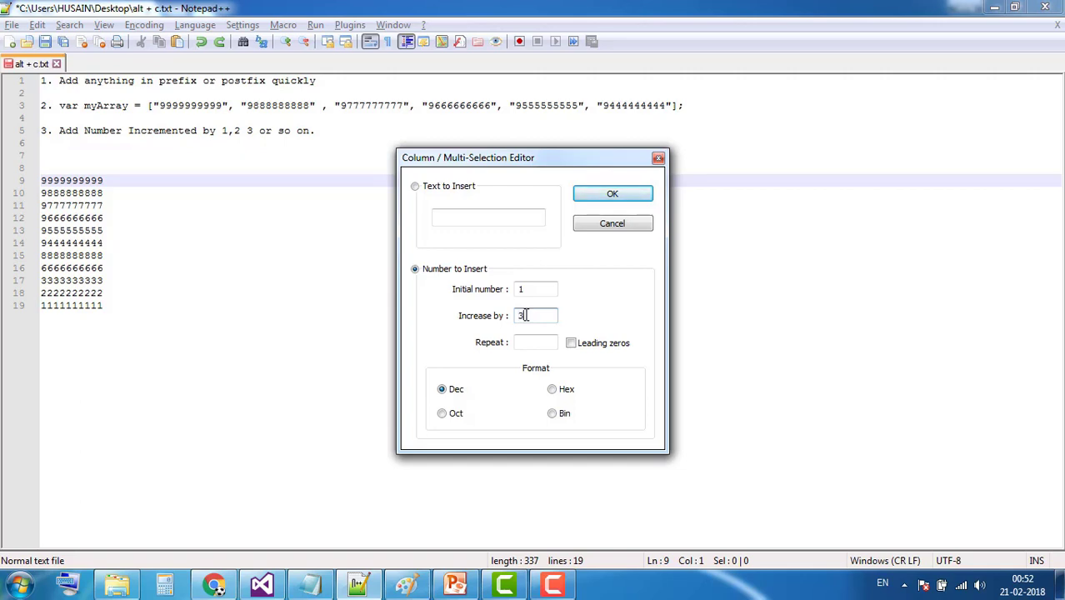
type("1")
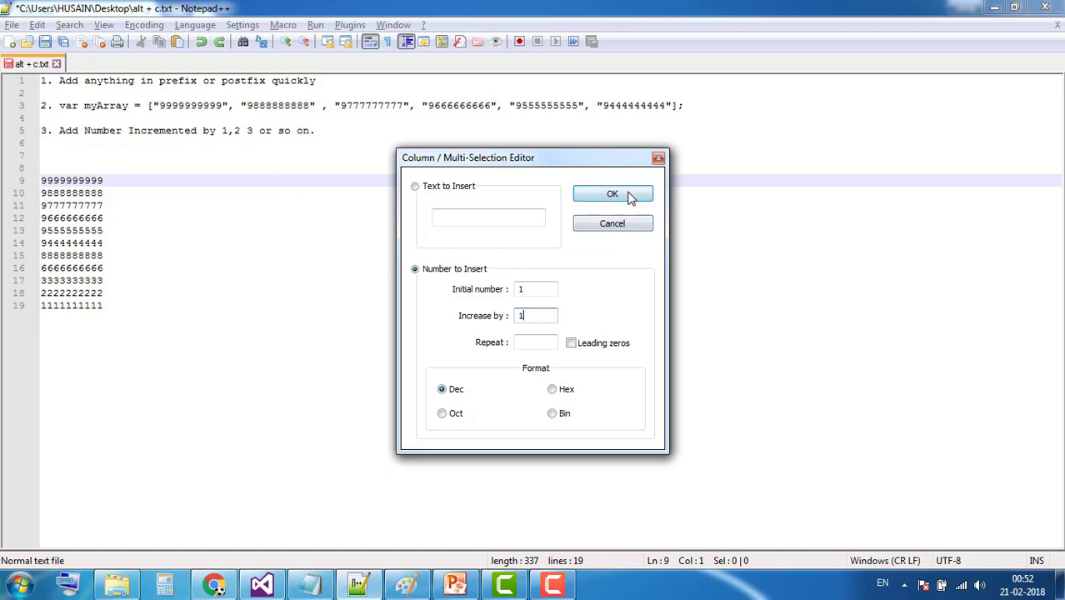
left_click(613, 193)
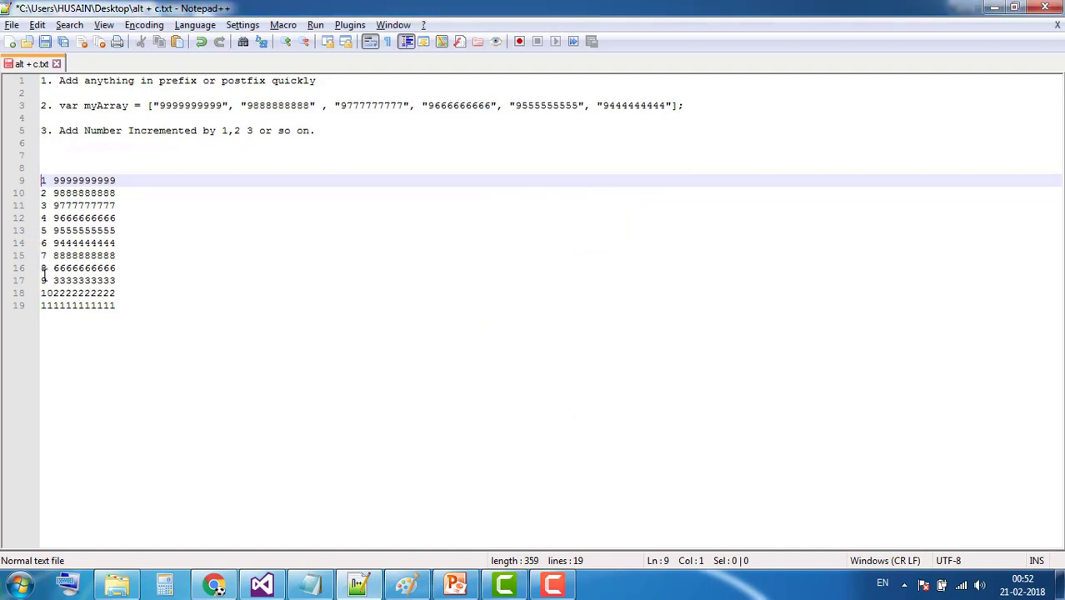
mouse_move(47, 280)
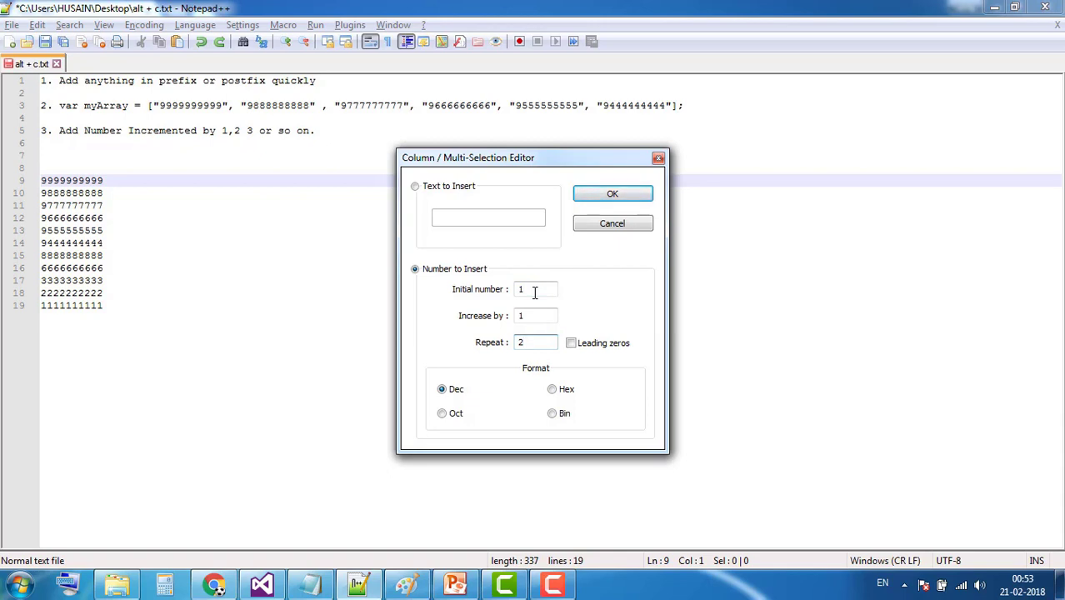
Step: Set Repeat to 2 and insert the repeating 1,1,2,2,3,3… number prefixes
left_click(535, 342)
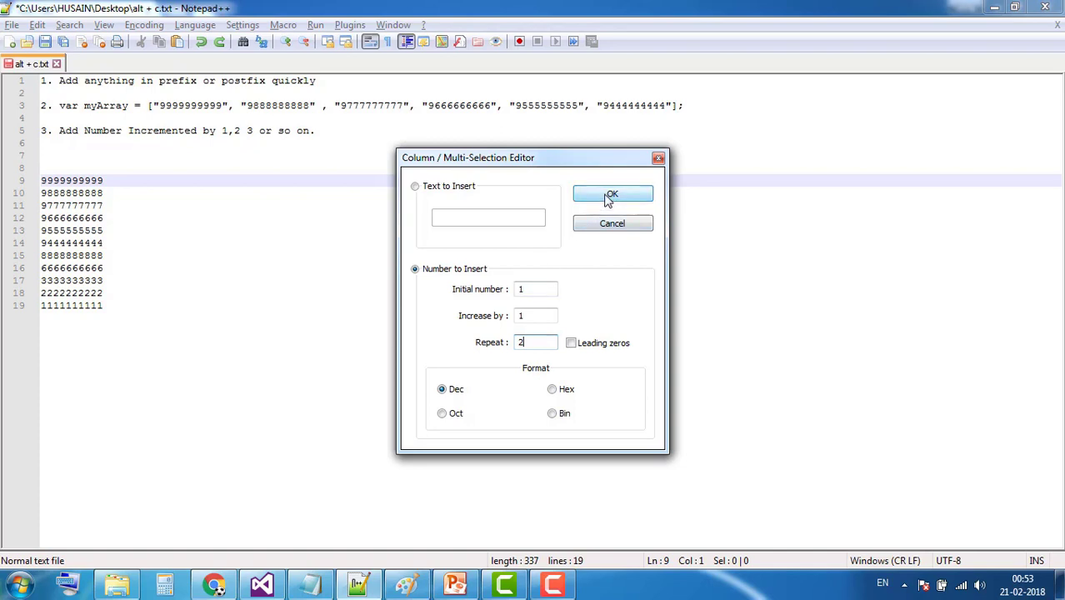
left_click(611, 194)
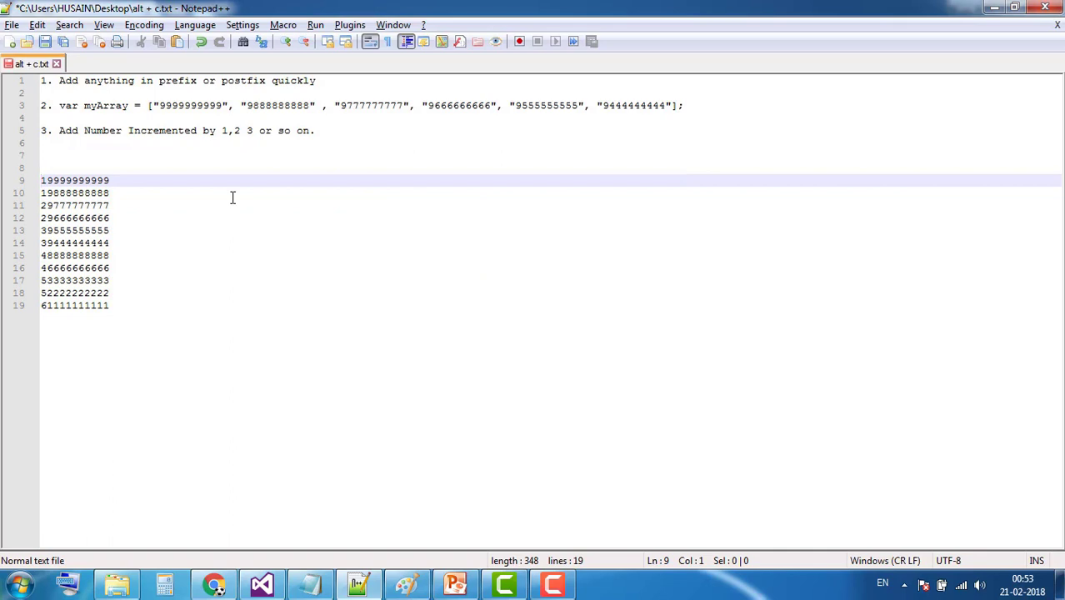